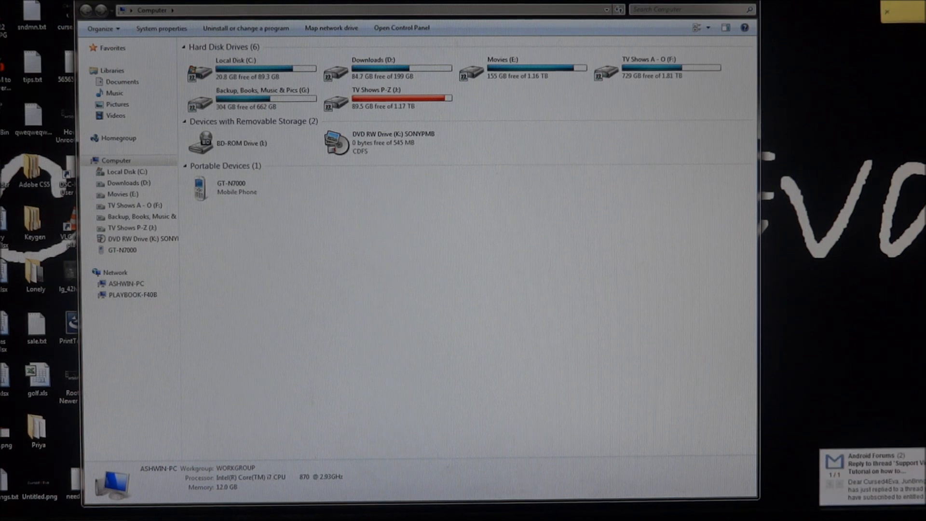
# - Confirm the ROCKET and XXLA4_CheckromRevo_NoteHD_V5 zip files sit on the GT-N7000's Card storage
pyautogui.doubleClick(201, 188)
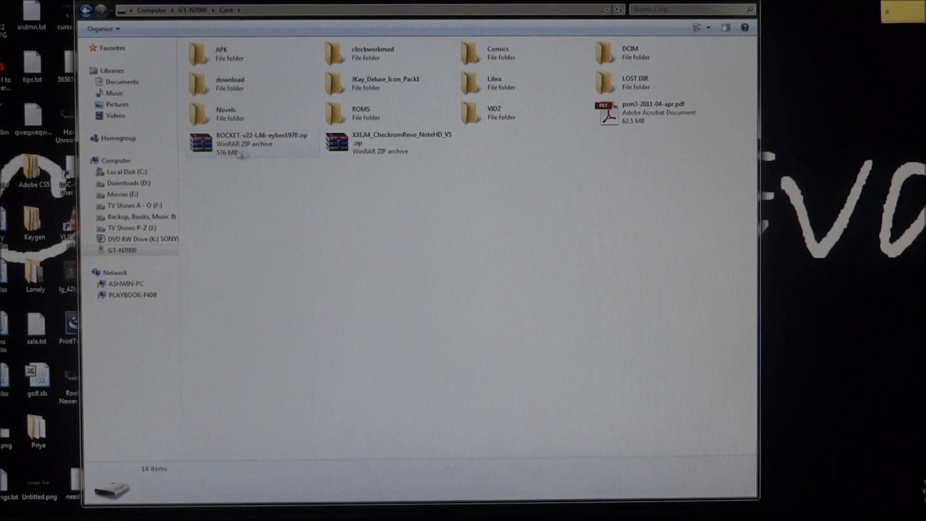
pyautogui.click(251, 144)
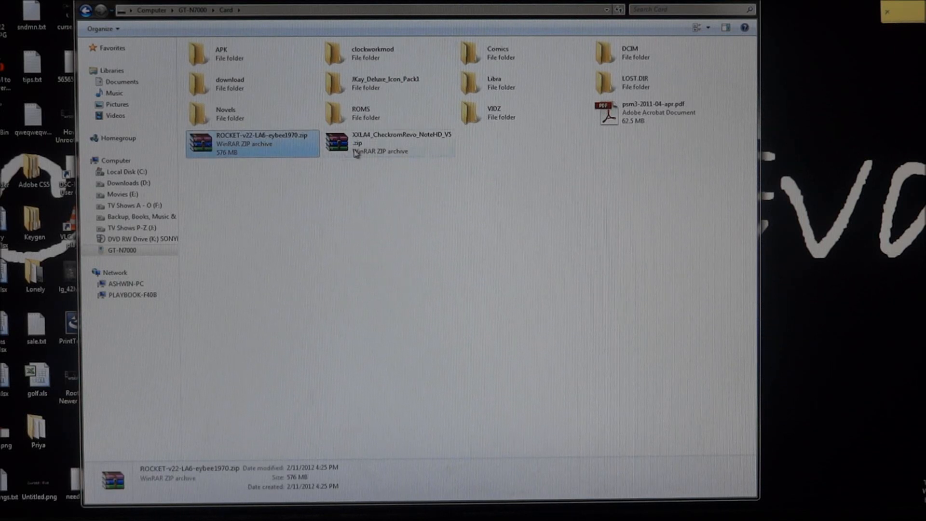
pyautogui.click(384, 143)
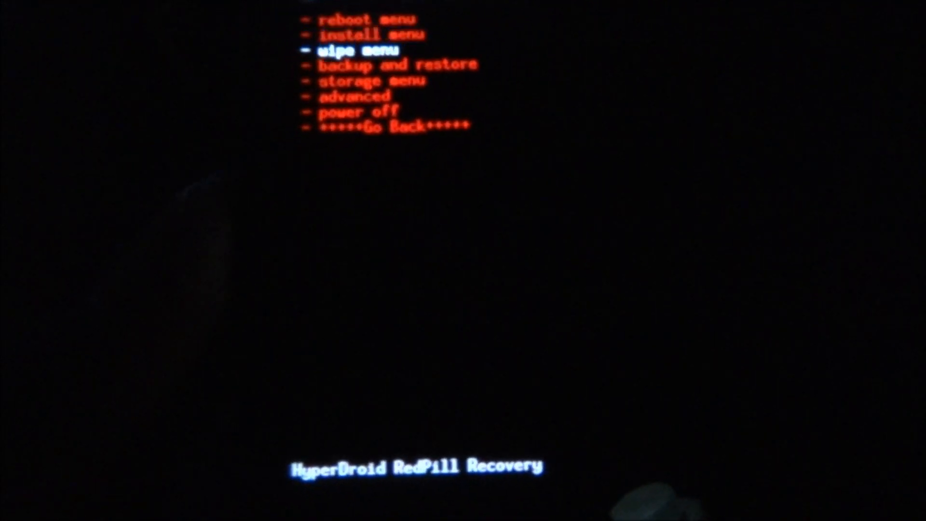
# - Run wipe data/factory reset plus Dalvik cache wipe, then reach the zip-install menu
pyautogui.click(350, 48)
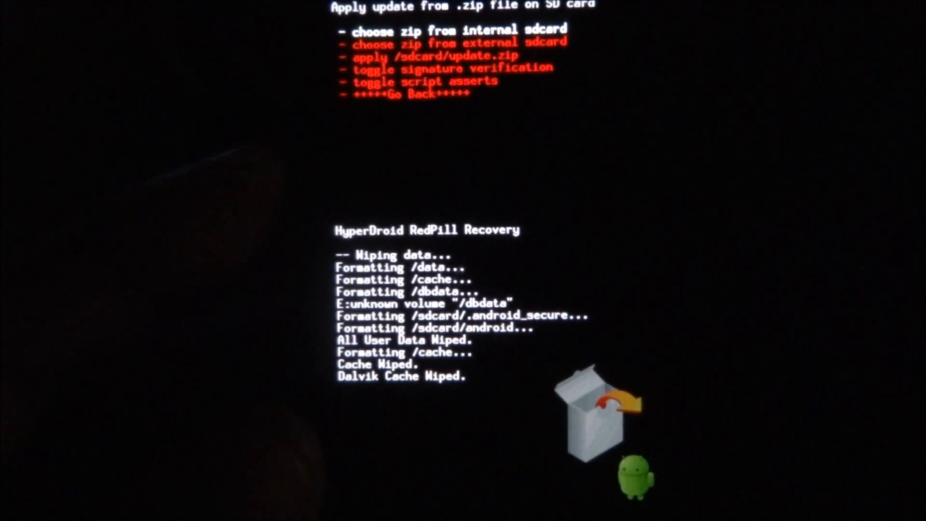
# - Select XXLA4_CheckromRevo_NoteHD_V5.zip from the internal SD card and confirm flashing it
pyautogui.click(455, 29)
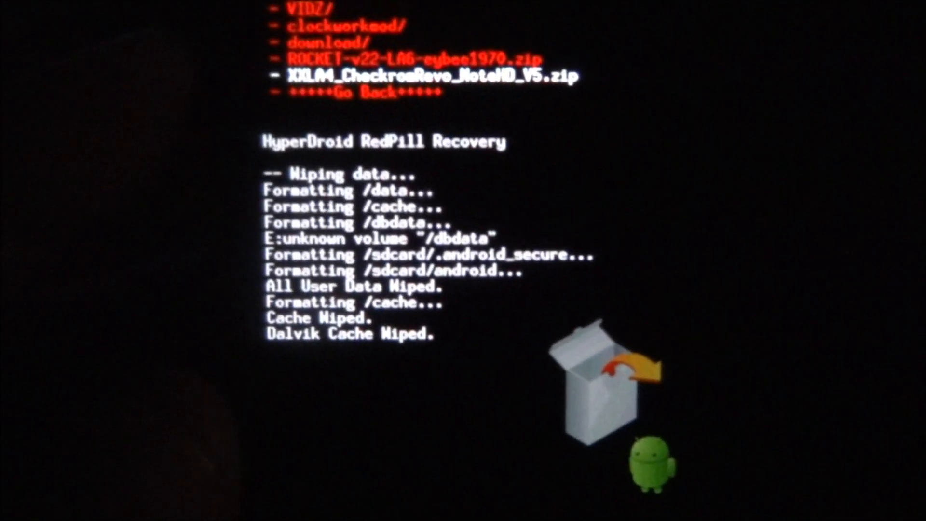
pyautogui.scroll(3)
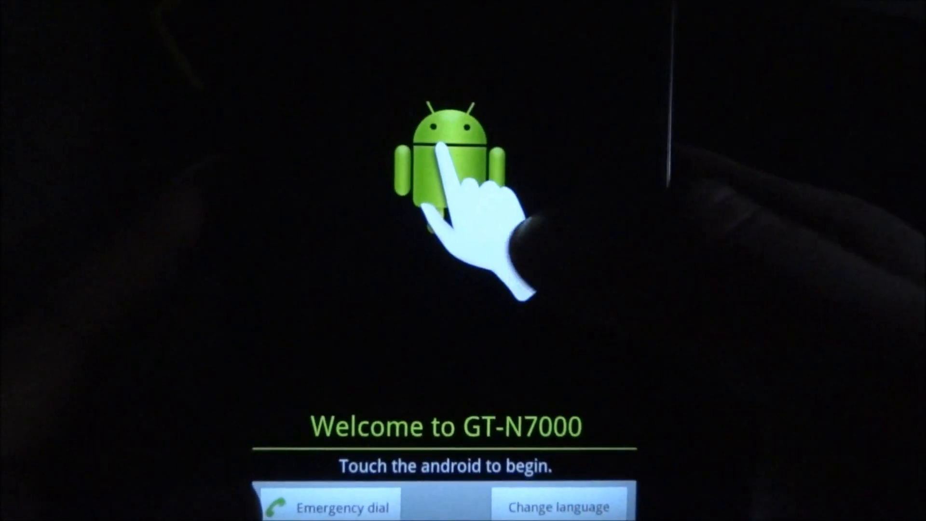
# - Finish first-time setup and show About phone with build number CheckROM Revo NoteHD V5
pyautogui.click(448, 165)
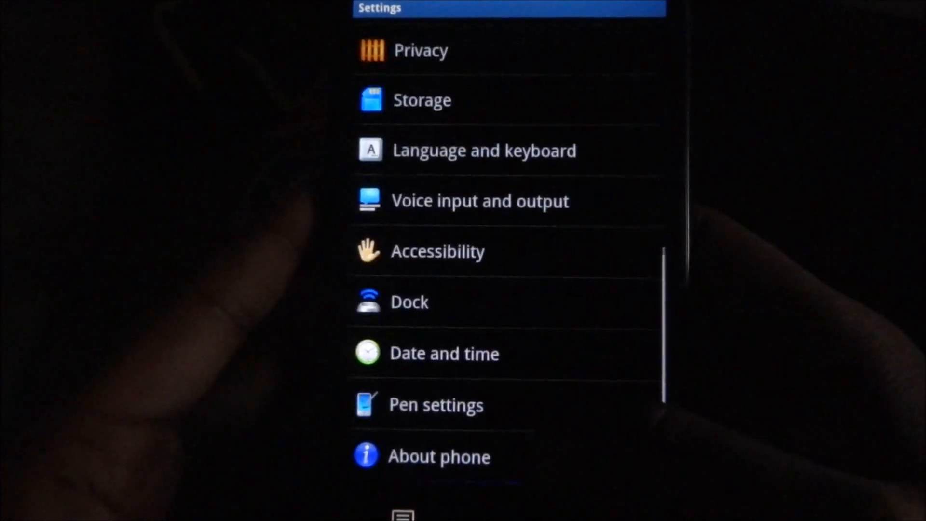
pyautogui.scroll(3)
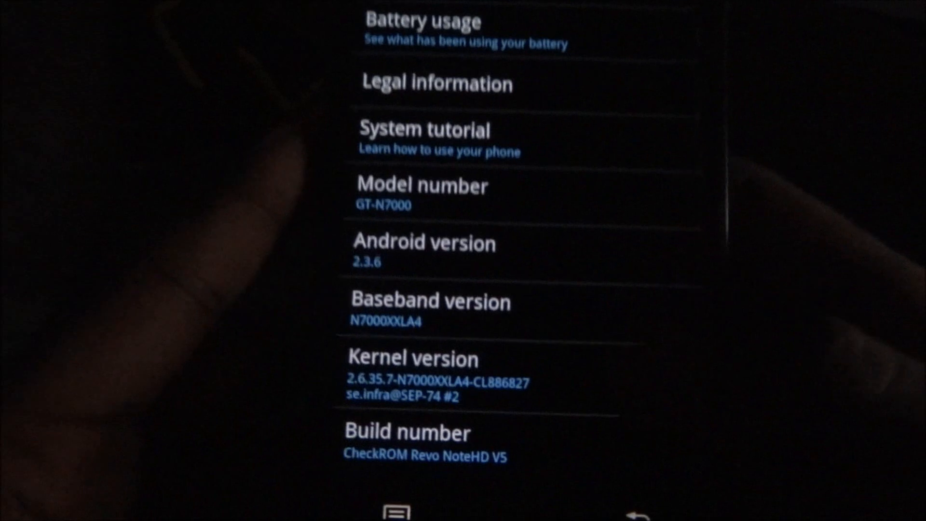
pyautogui.scroll(-3)
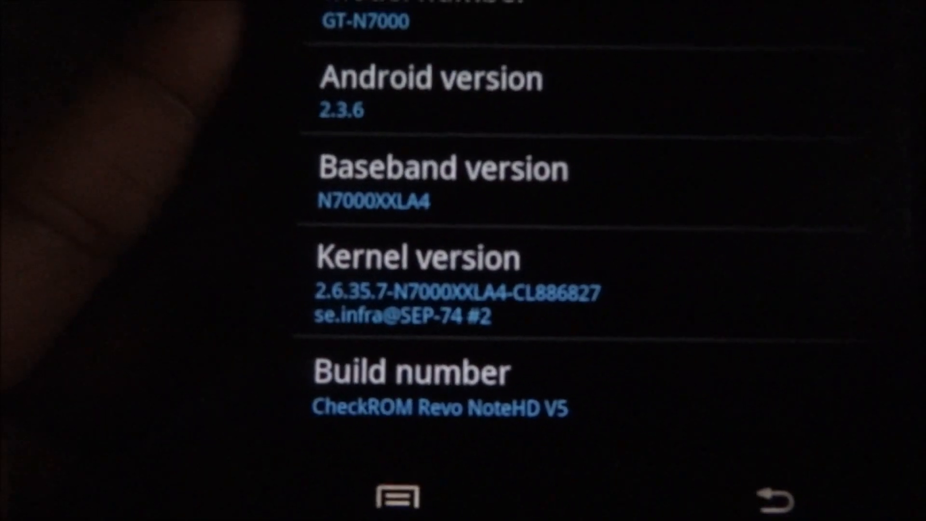
pyautogui.scroll(3)
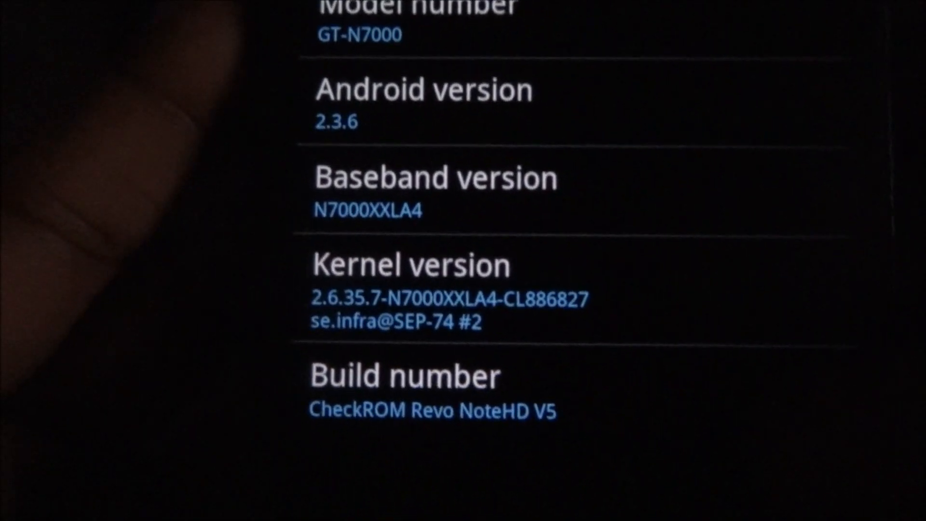